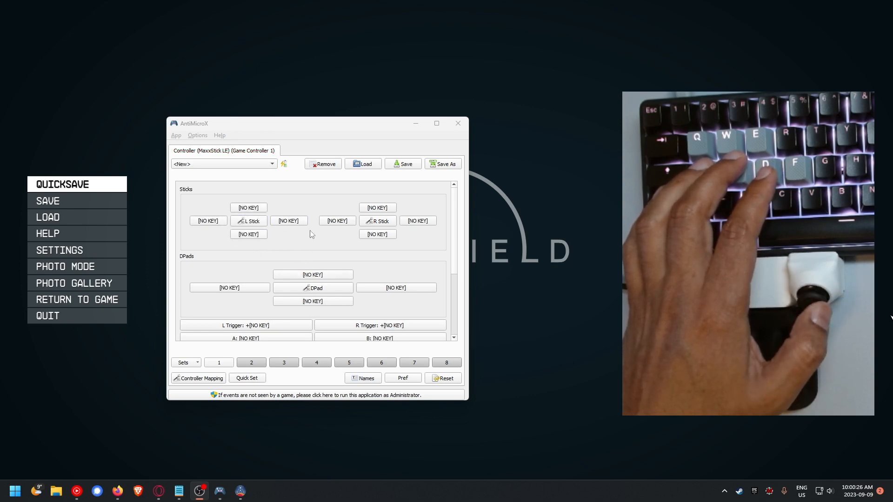
- Set the left stick's dead zone to 1 and lower its max zone to about 4624
{"action": "left_click", "coordinate": [248, 222]}
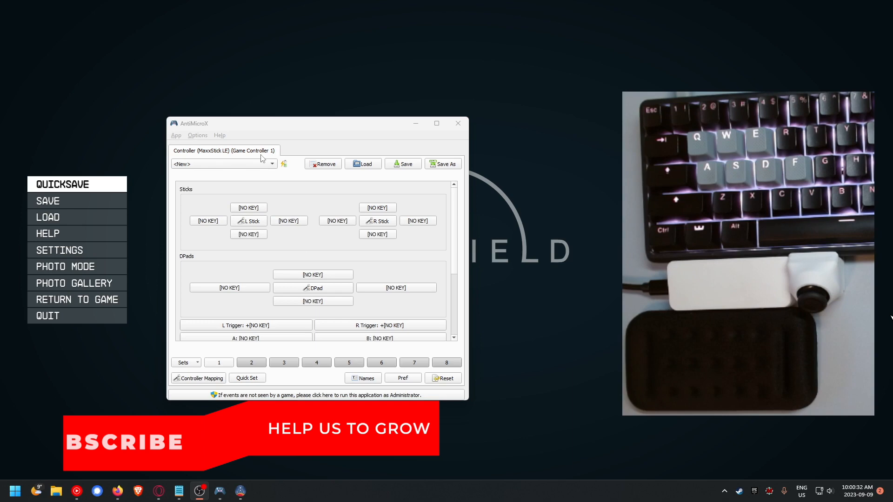
{"action": "left_click", "coordinate": [247, 222]}
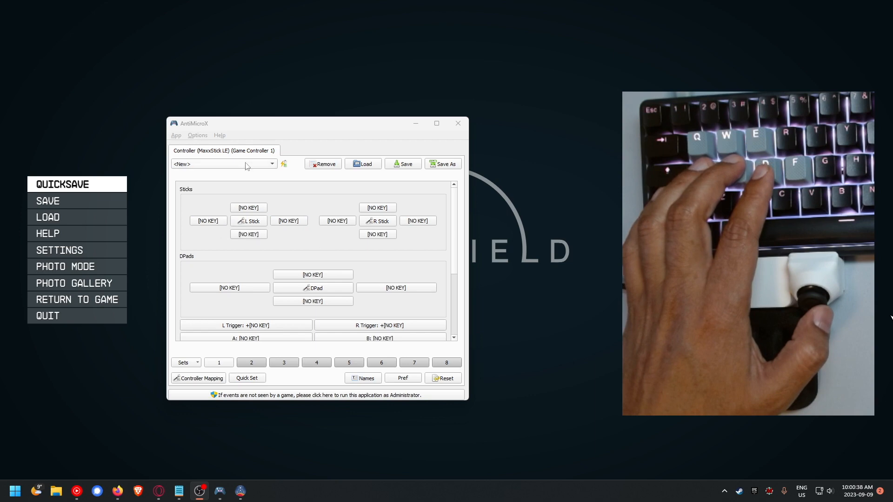
{"action": "mouse_move", "coordinate": [246, 222]}
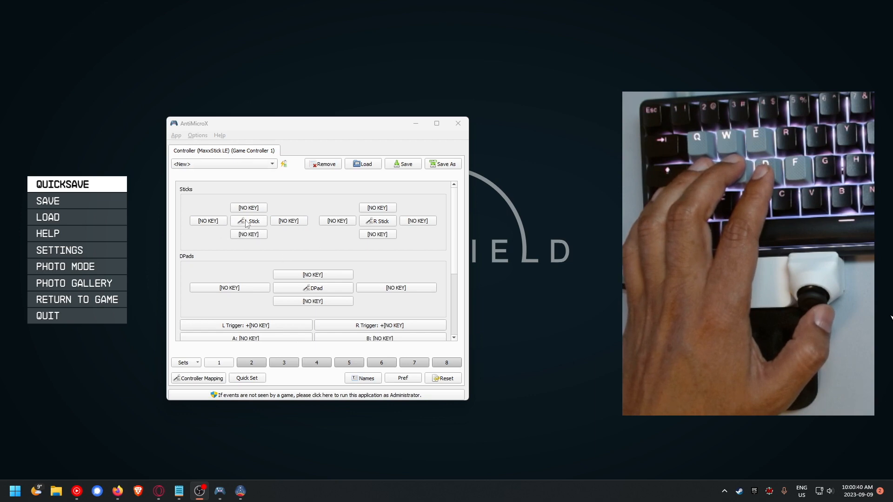
{"action": "mouse_move", "coordinate": [196, 218]}
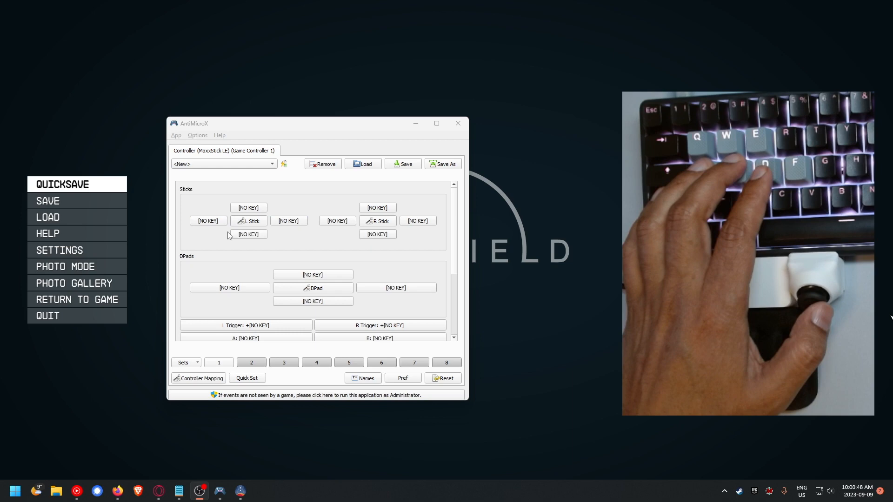
{"action": "mouse_move", "coordinate": [262, 241]}
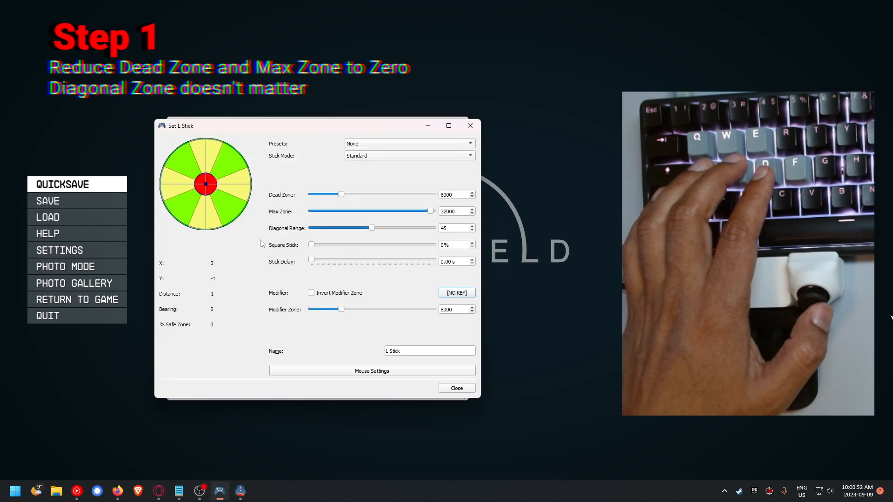
{"action": "left_click_drag", "start_coordinate": [342, 195], "coordinate": [311, 195]}
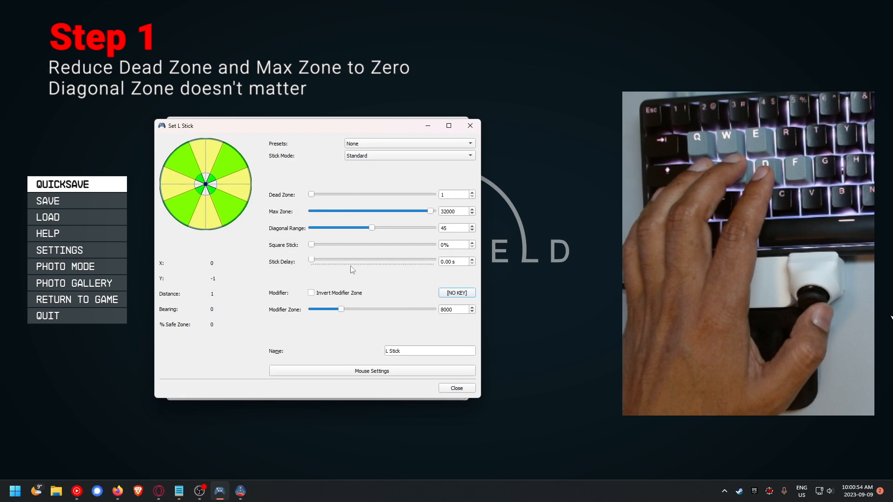
{"action": "left_click_drag", "start_coordinate": [432, 211], "coordinate": [328, 211]}
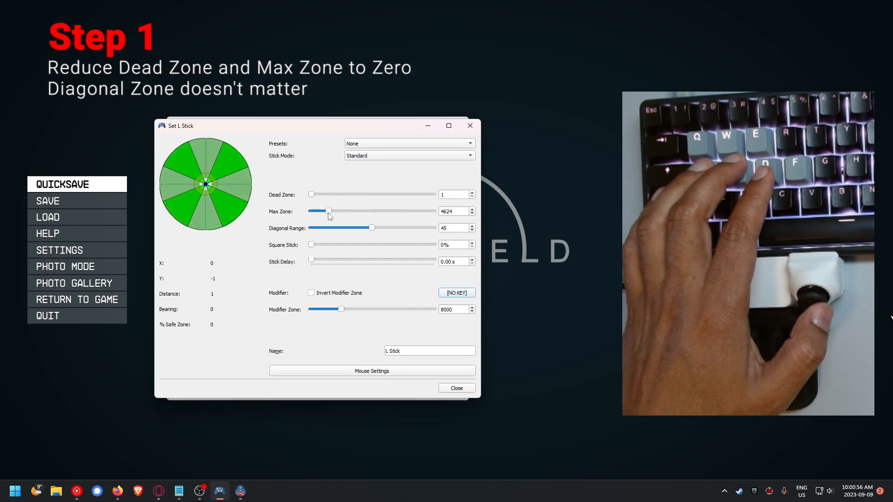
{"action": "left_click", "coordinate": [456, 388]}
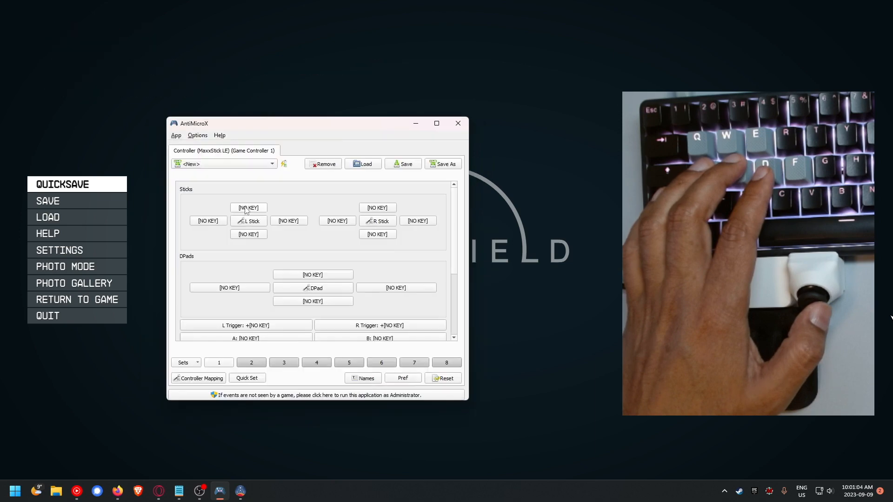
- Assign the left stick's up, right, down and left directions each to Mouse 9
{"action": "left_click", "coordinate": [247, 208]}
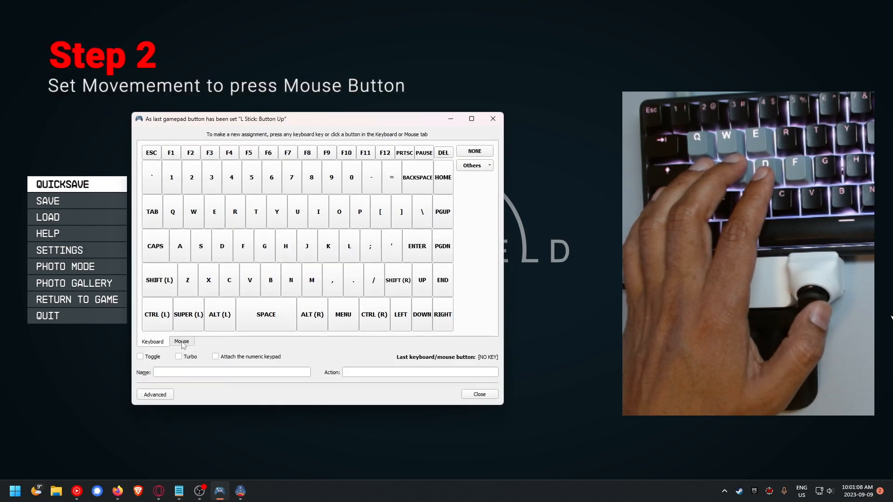
{"action": "left_click", "coordinate": [181, 341]}
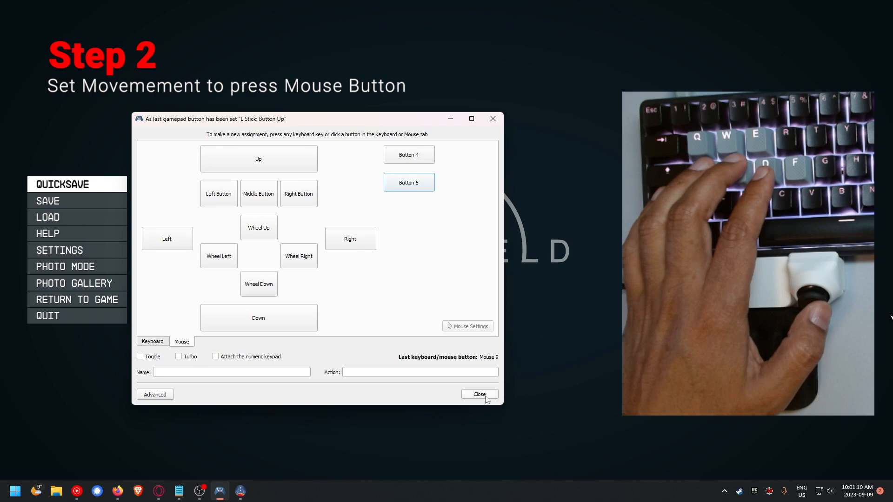
{"action": "left_click", "coordinate": [479, 394]}
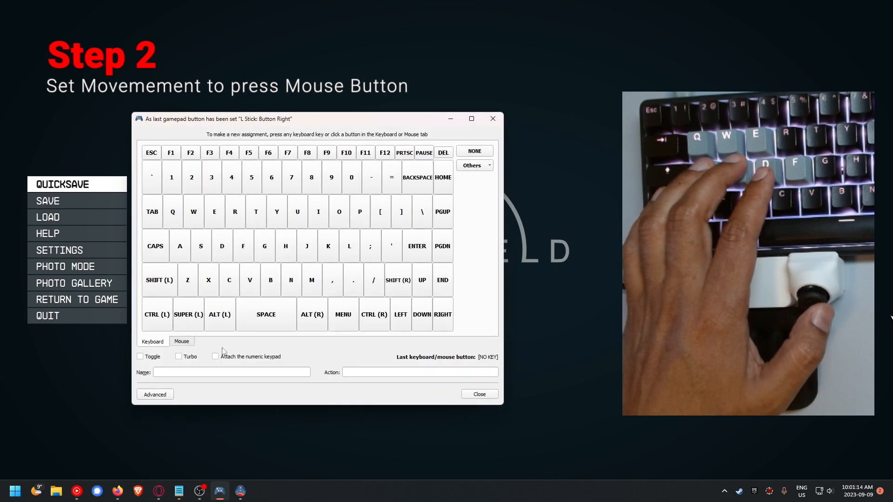
{"action": "left_click", "coordinate": [182, 342]}
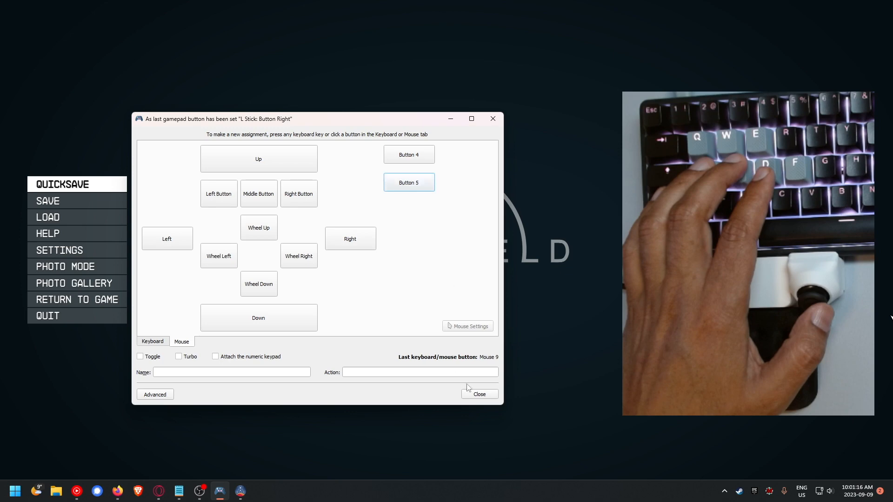
{"action": "left_click", "coordinate": [152, 341]}
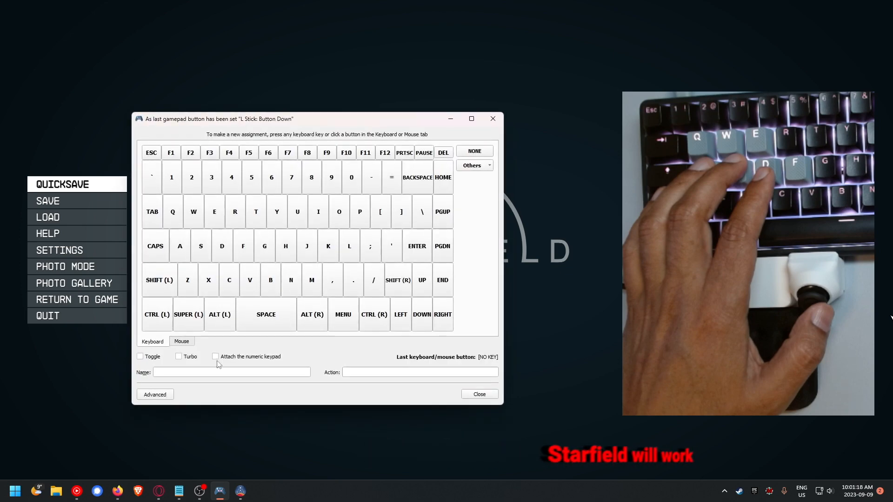
{"action": "left_click", "coordinate": [181, 342]}
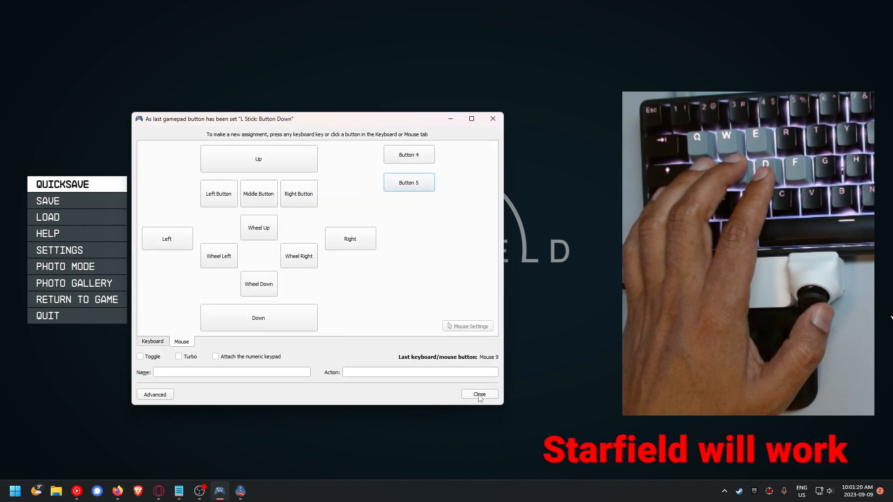
{"action": "left_click", "coordinate": [152, 341]}
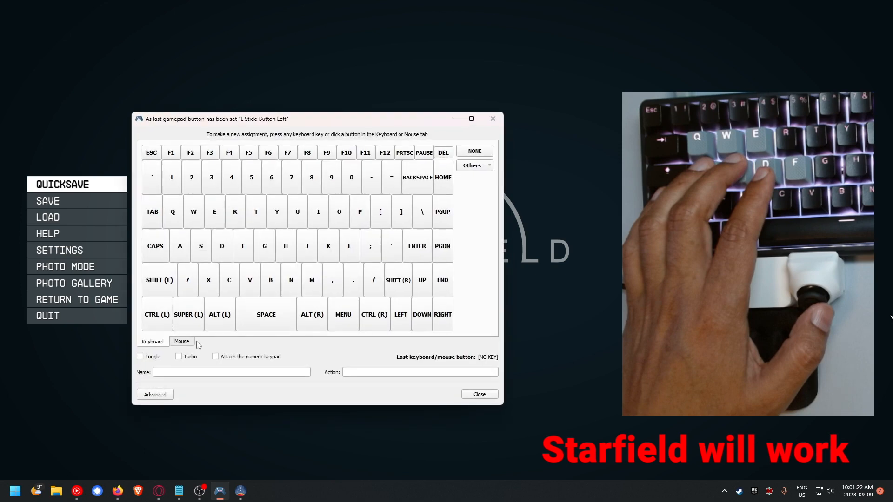
{"action": "left_click", "coordinate": [181, 341]}
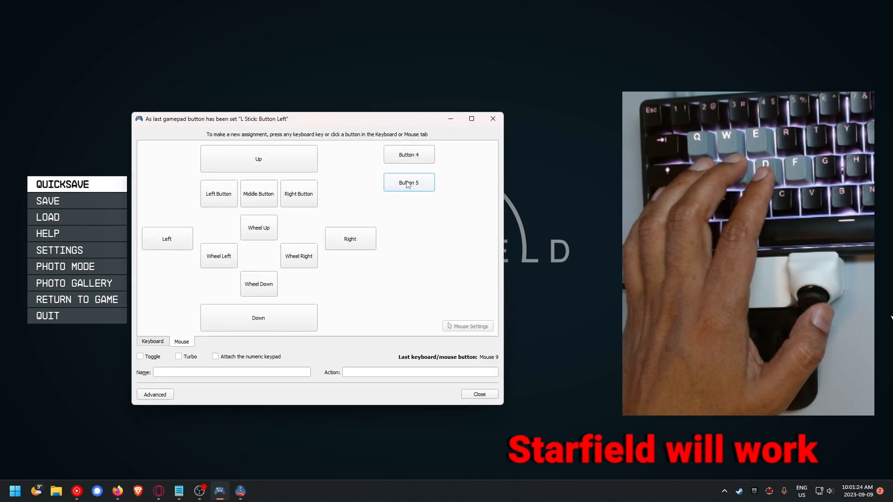
{"action": "mouse_move", "coordinate": [441, 345]}
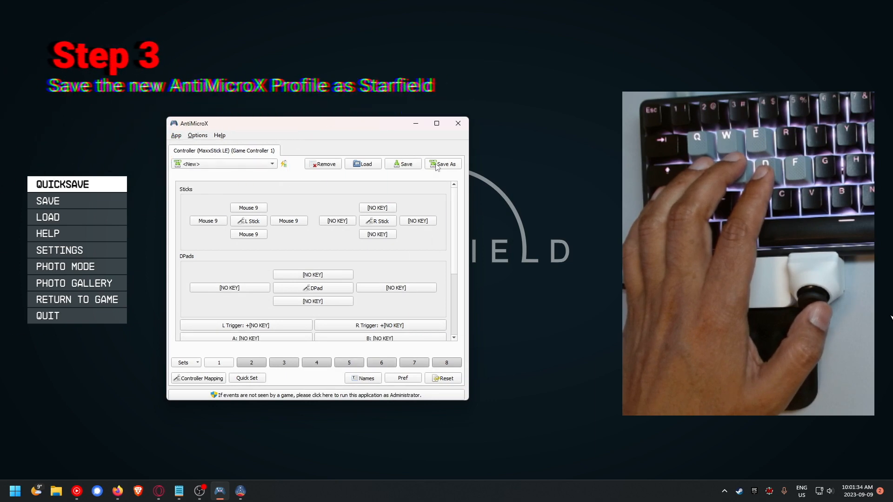
- Save the mapping as a profile named Starfield in Documents/AntiMicroX
{"action": "left_click", "coordinate": [445, 163]}
{"action": "type", "text": "Starfiled"}
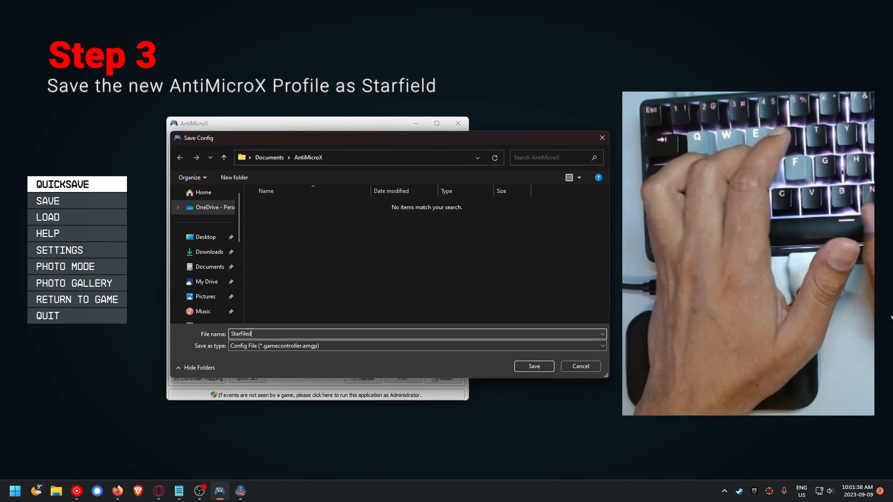
{"action": "left_click", "coordinate": [533, 367]}
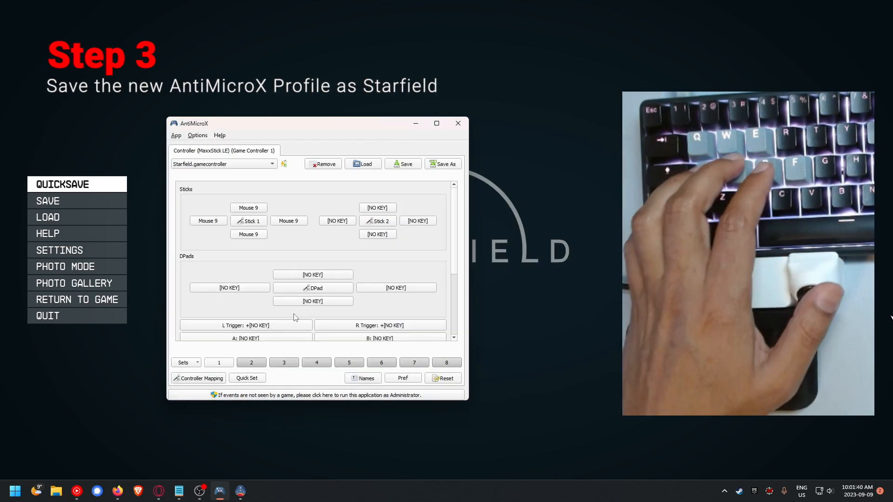
{"action": "mouse_move", "coordinate": [315, 175]}
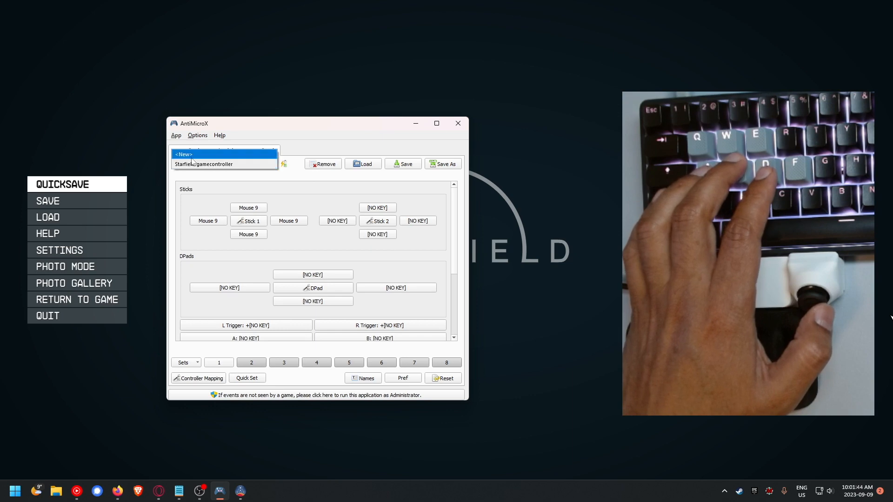
{"action": "left_click", "coordinate": [202, 164]}
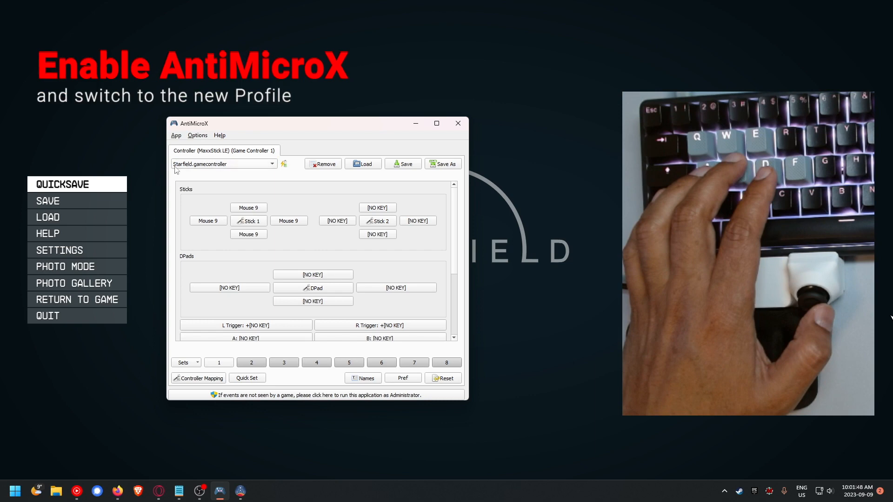
{"action": "mouse_move", "coordinate": [188, 271]}
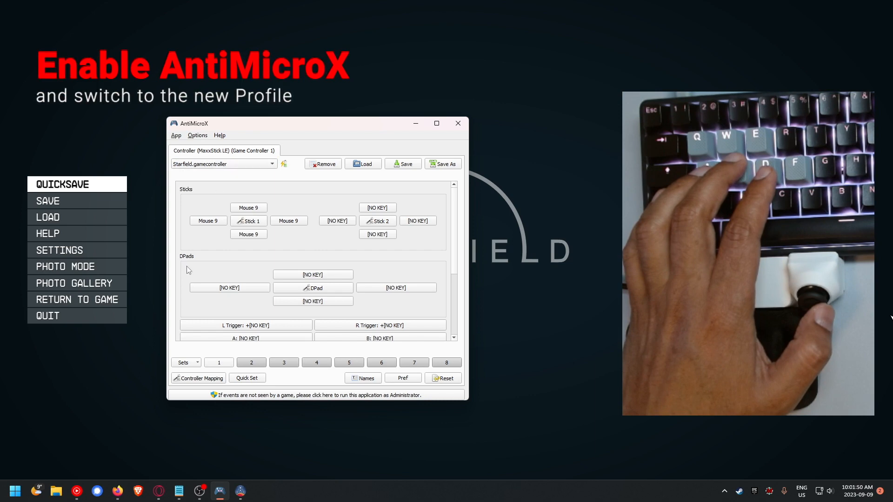